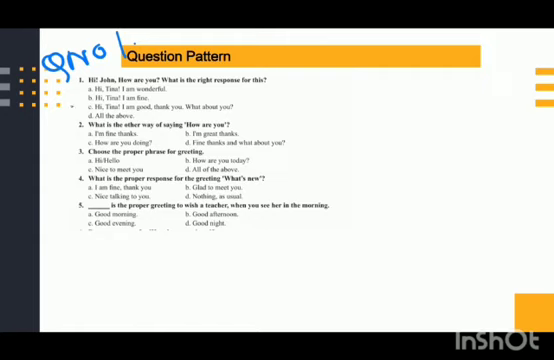
Step: Draw a handwritten pen mark over the first question's answer options
drag(70, 90, 82, 108)
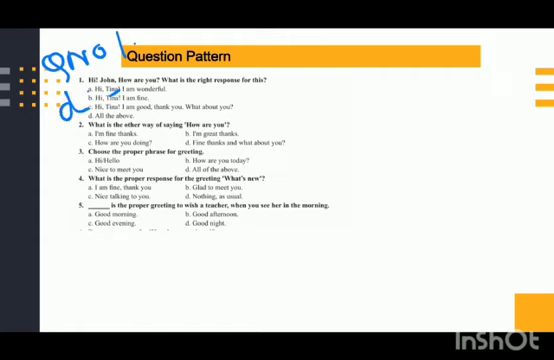